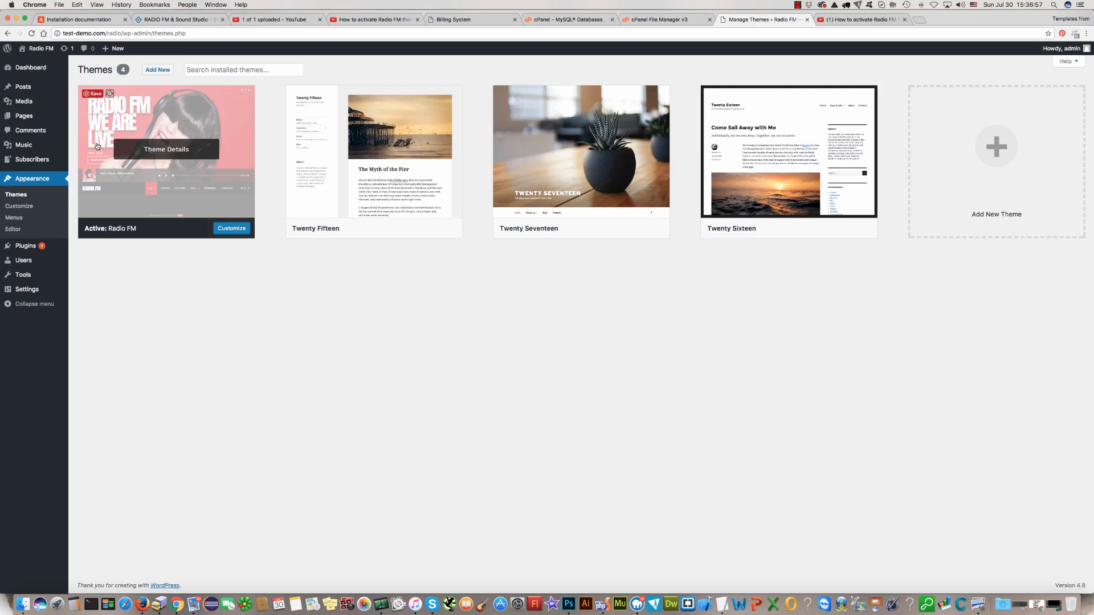
{"action": "mouse_move", "coordinate": [154, 298]}
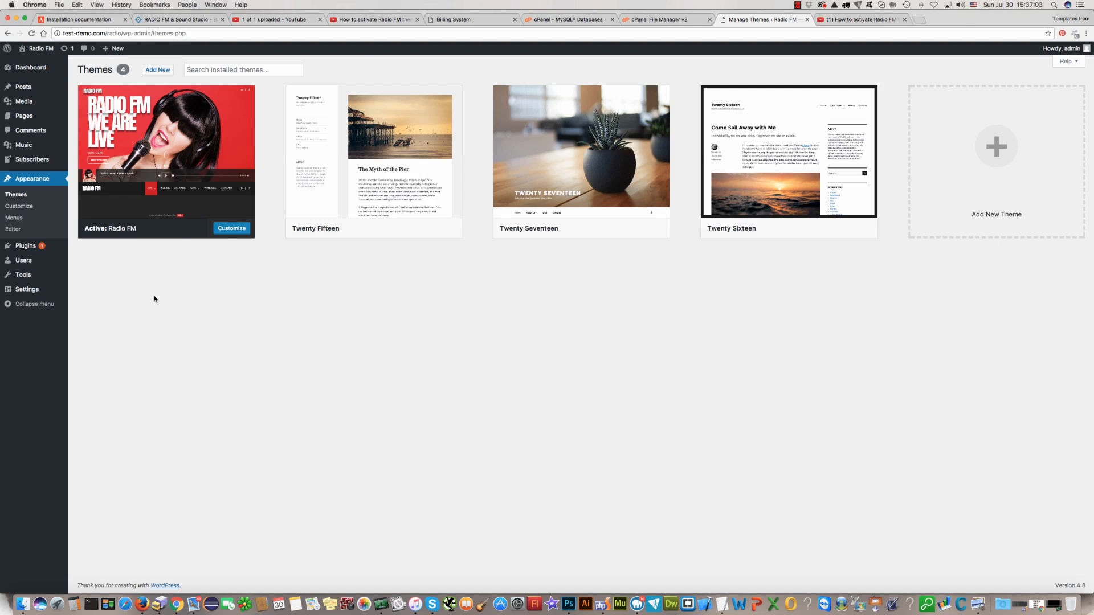
{"action": "mouse_move", "coordinate": [24, 246]}
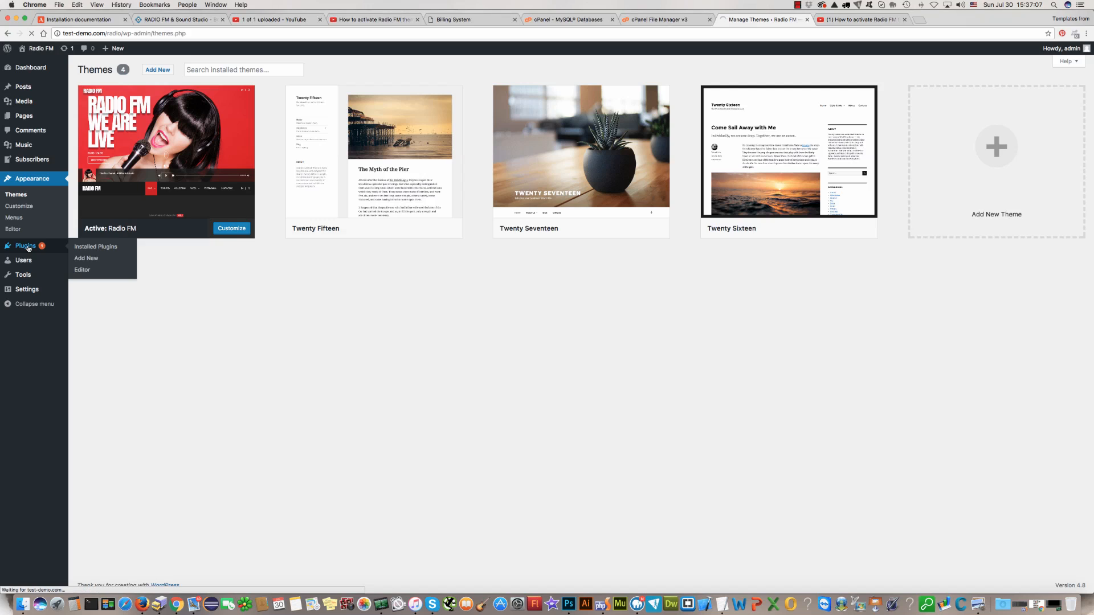
- Choose acf-gallery.zip from the Admin Panel folder for plugin upload
{"action": "left_click", "coordinate": [95, 246]}
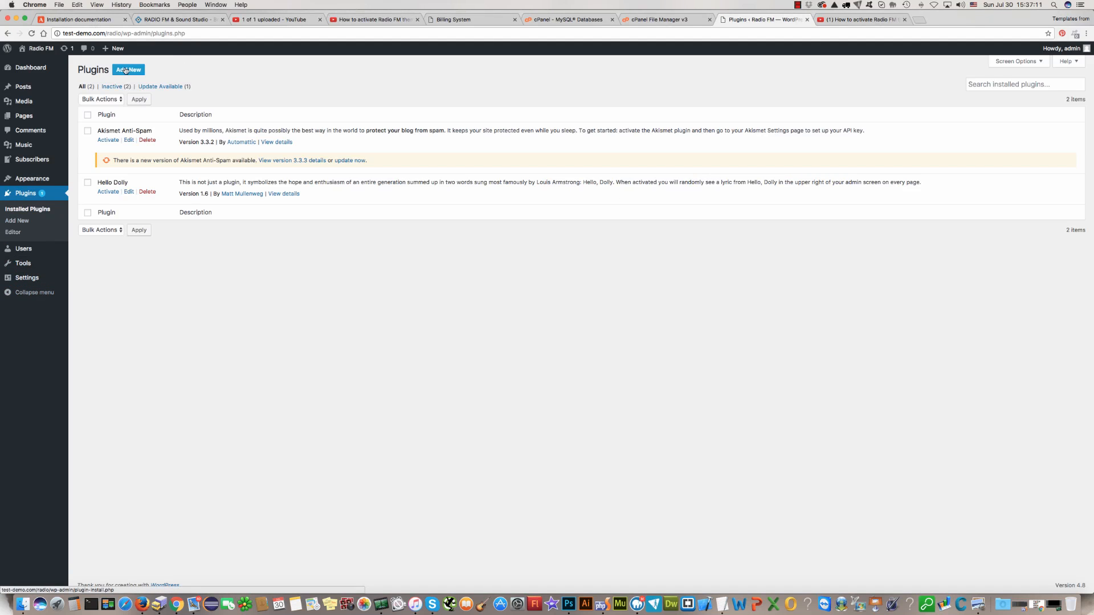
{"action": "left_click", "coordinate": [127, 69]}
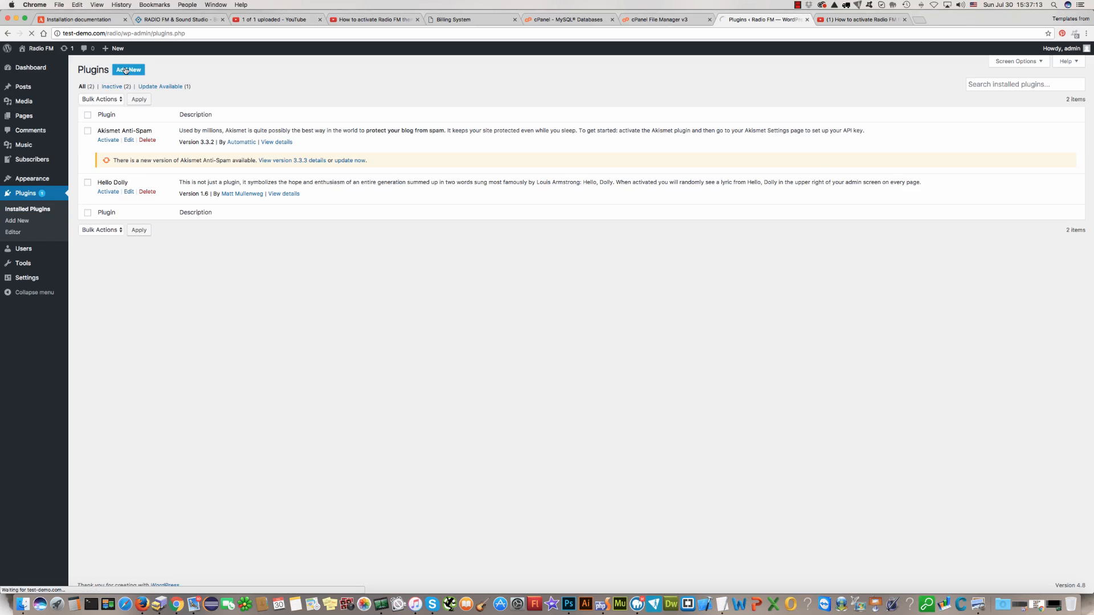
{"action": "left_click", "coordinate": [127, 69]}
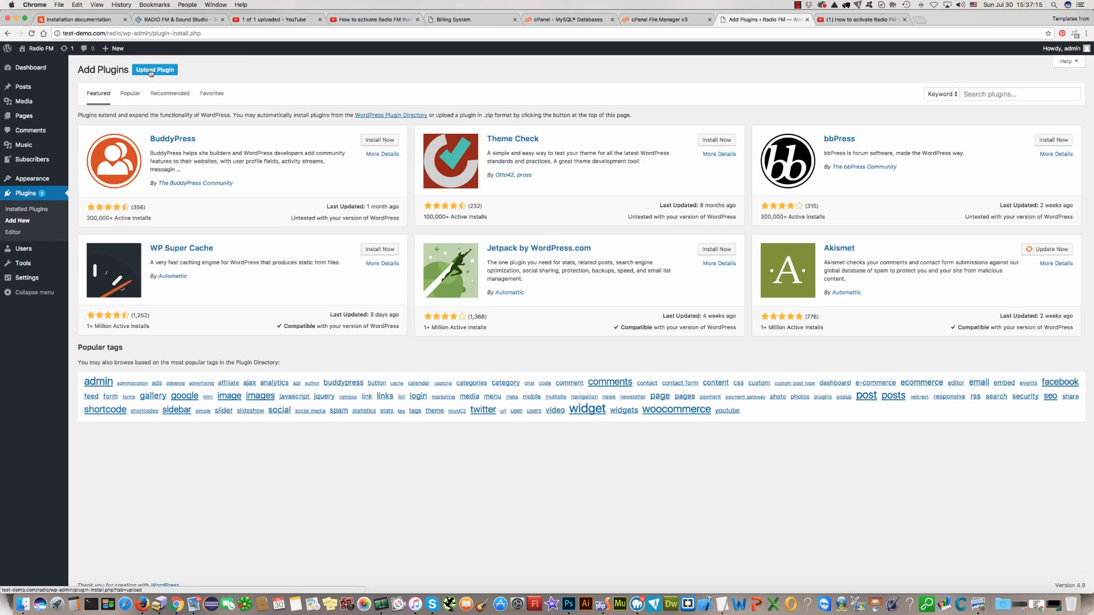
{"action": "left_click", "coordinate": [154, 70]}
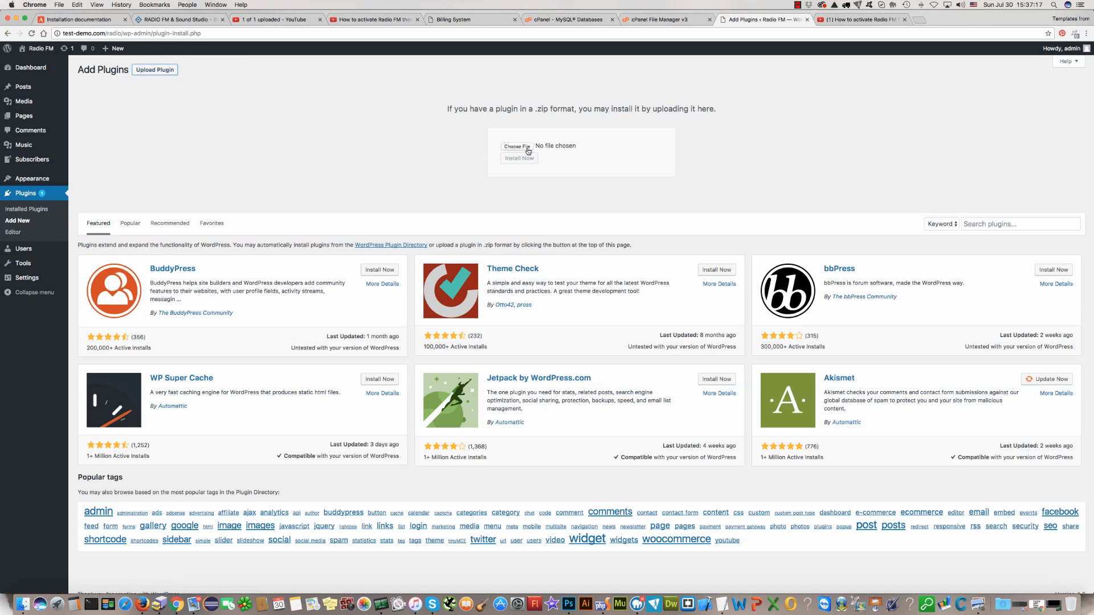
{"action": "left_click", "coordinate": [517, 146]}
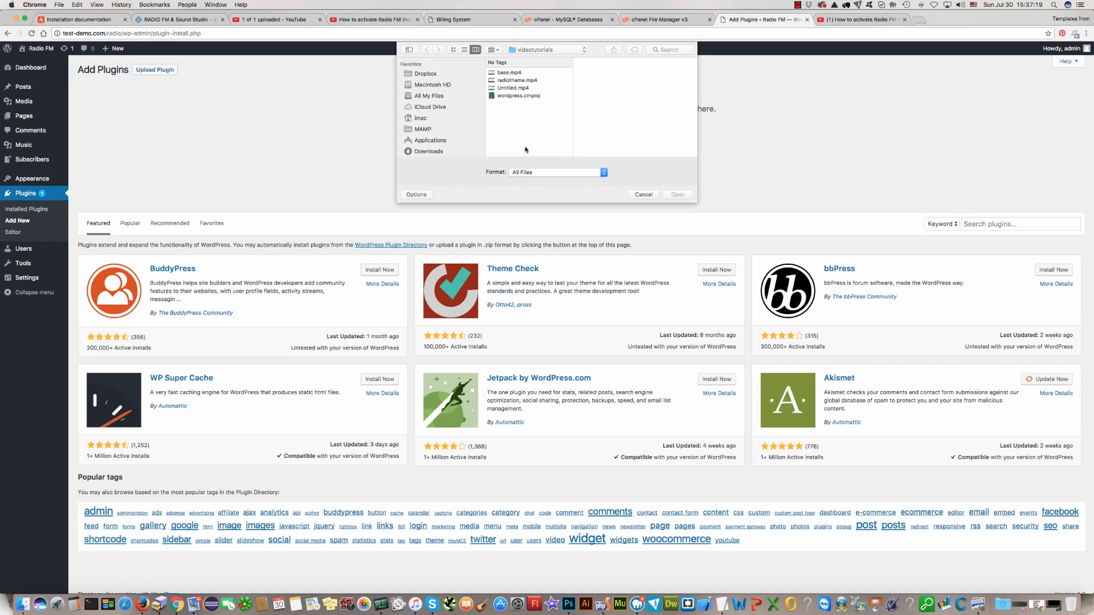
{"action": "left_click", "coordinate": [548, 49]}
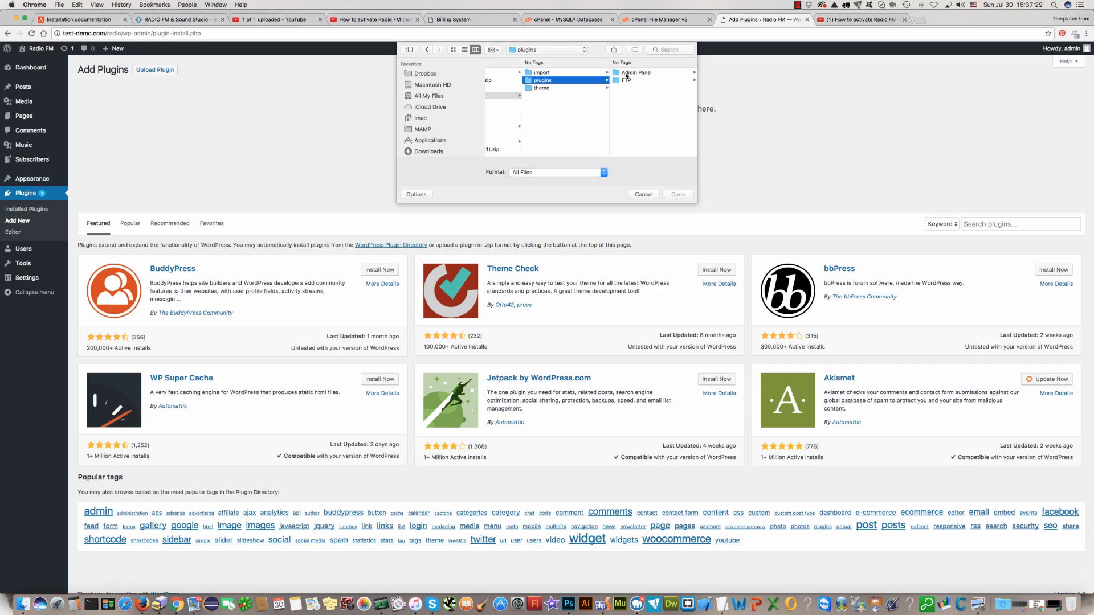
{"action": "left_click", "coordinate": [636, 71]}
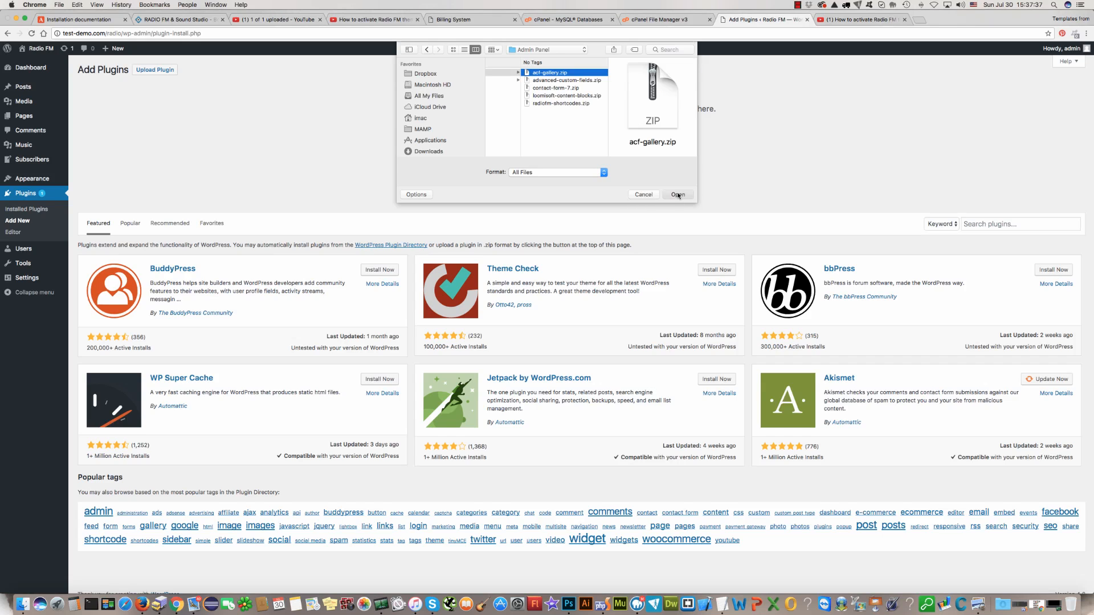
{"action": "left_click", "coordinate": [676, 195]}
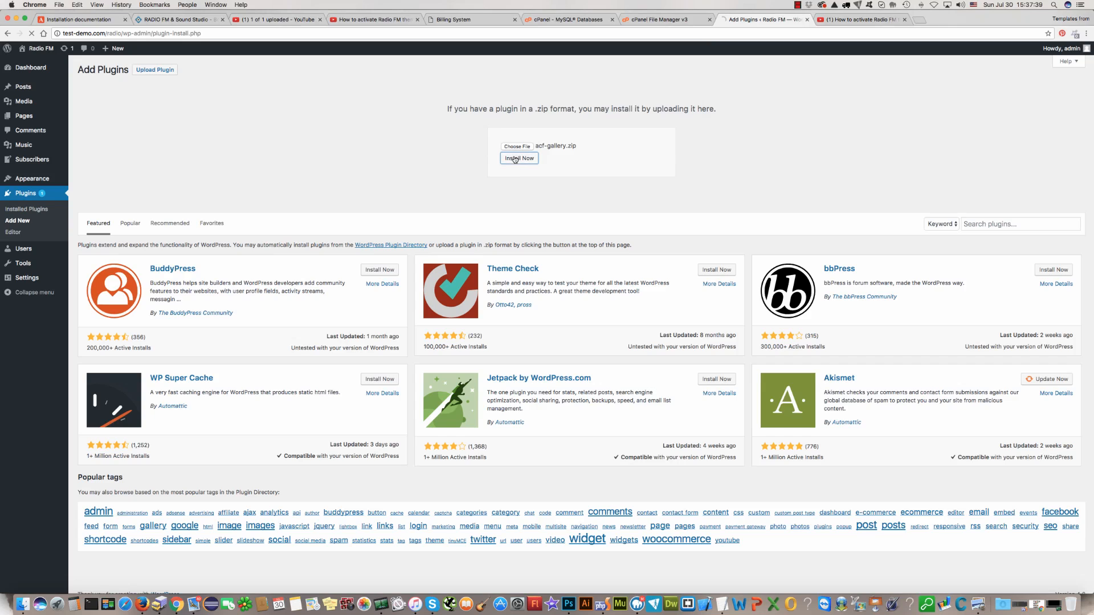
- Install the uploaded ACF Gallery plugin and start activating it
{"action": "left_click", "coordinate": [519, 157]}
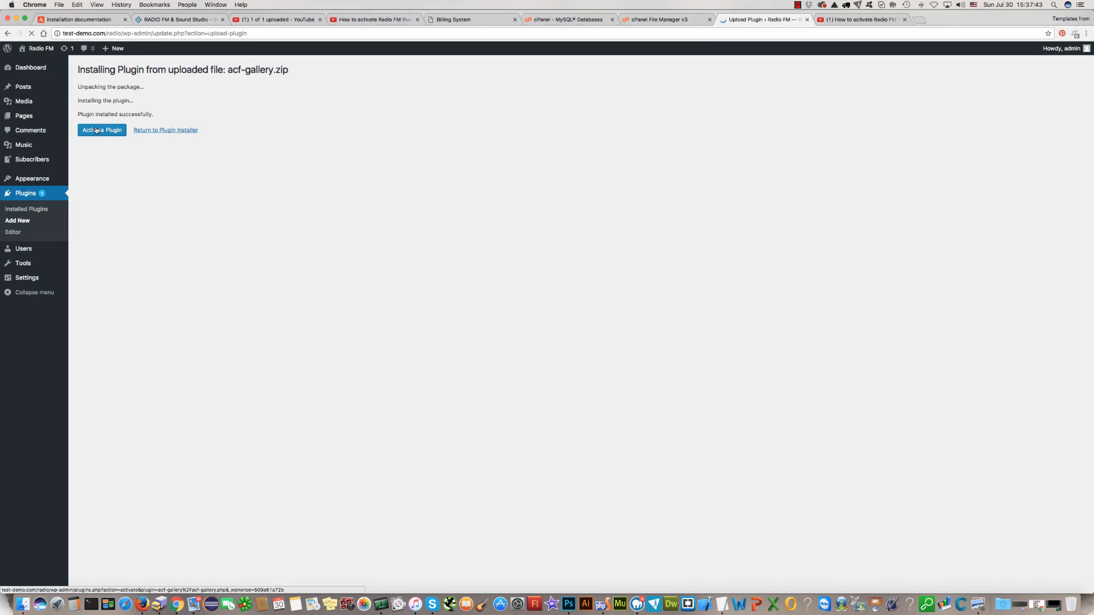
{"action": "left_click", "coordinate": [101, 130]}
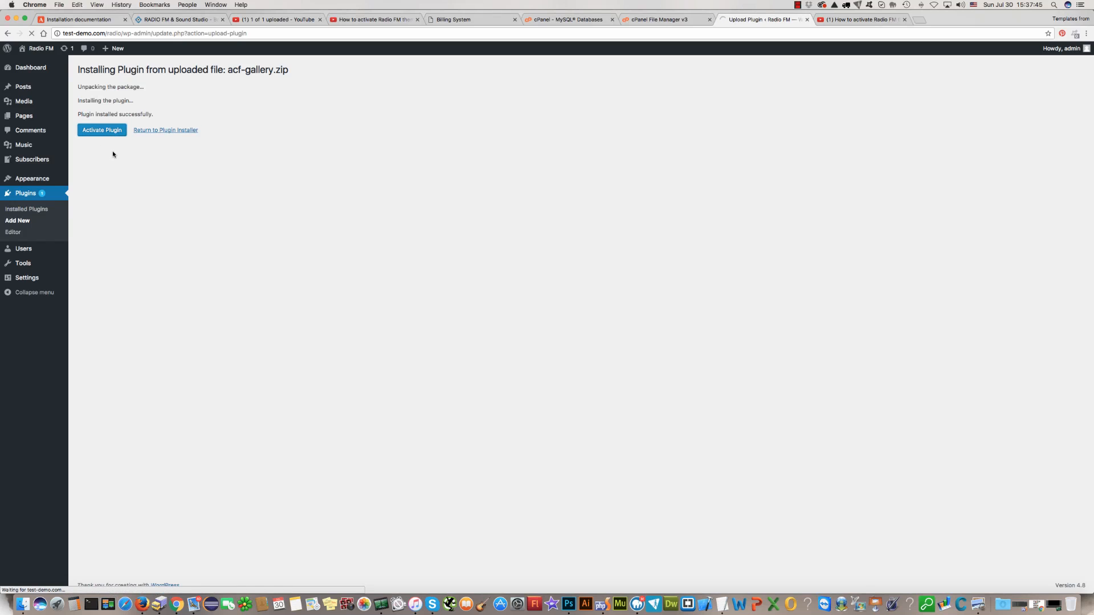
- Activate the Advanced Custom Fields: Gallery Field plugin
{"action": "left_click", "coordinate": [101, 130]}
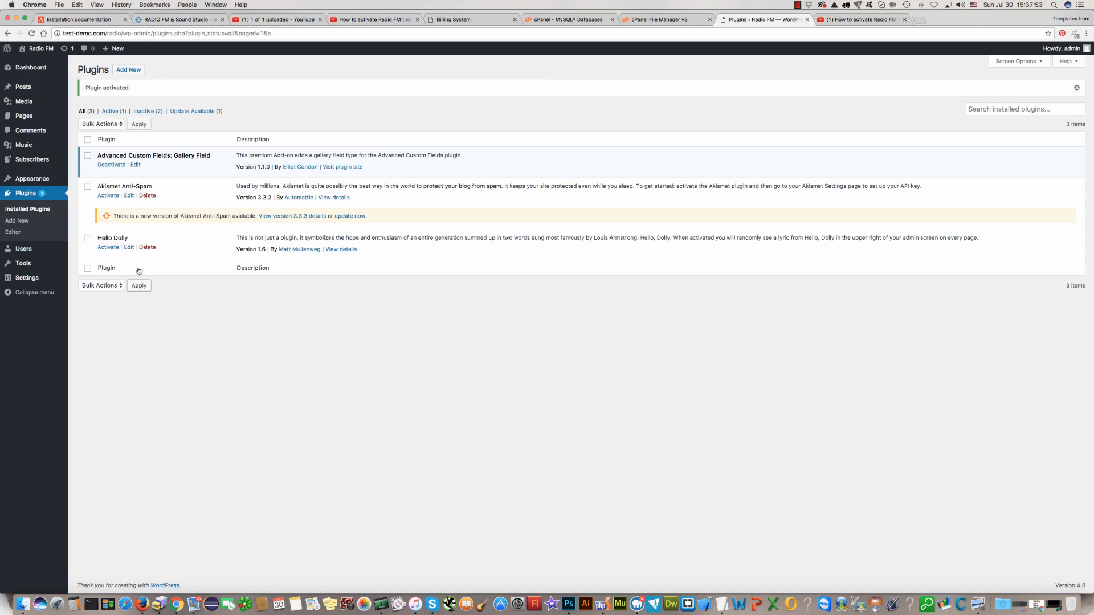
{"action": "mouse_move", "coordinate": [108, 247]}
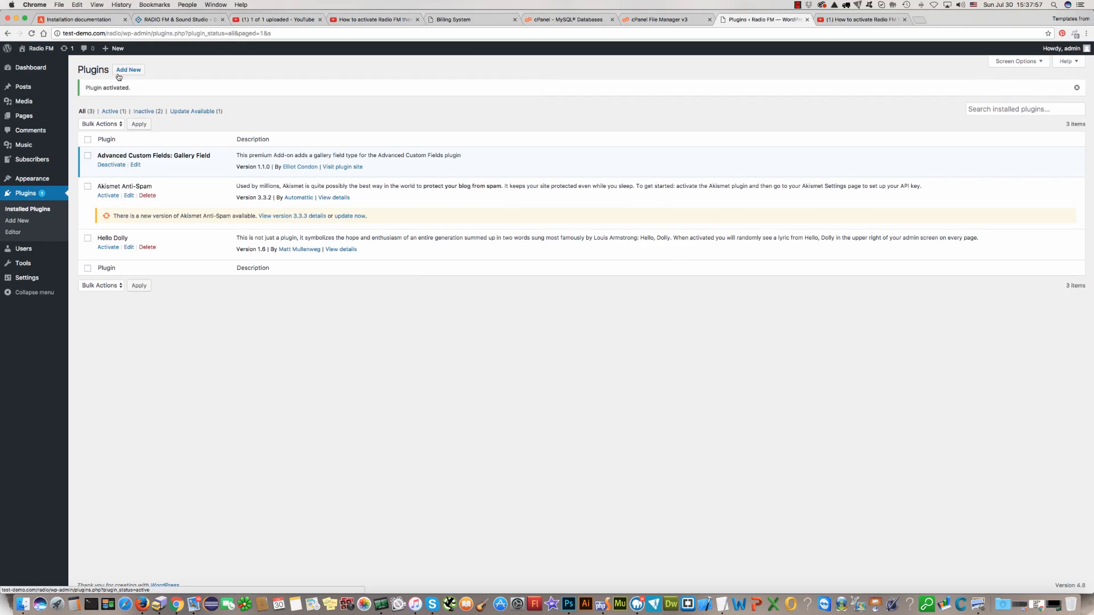
- Choose advanced-custom-fields.zip for plugin upload
{"action": "left_click", "coordinate": [129, 69]}
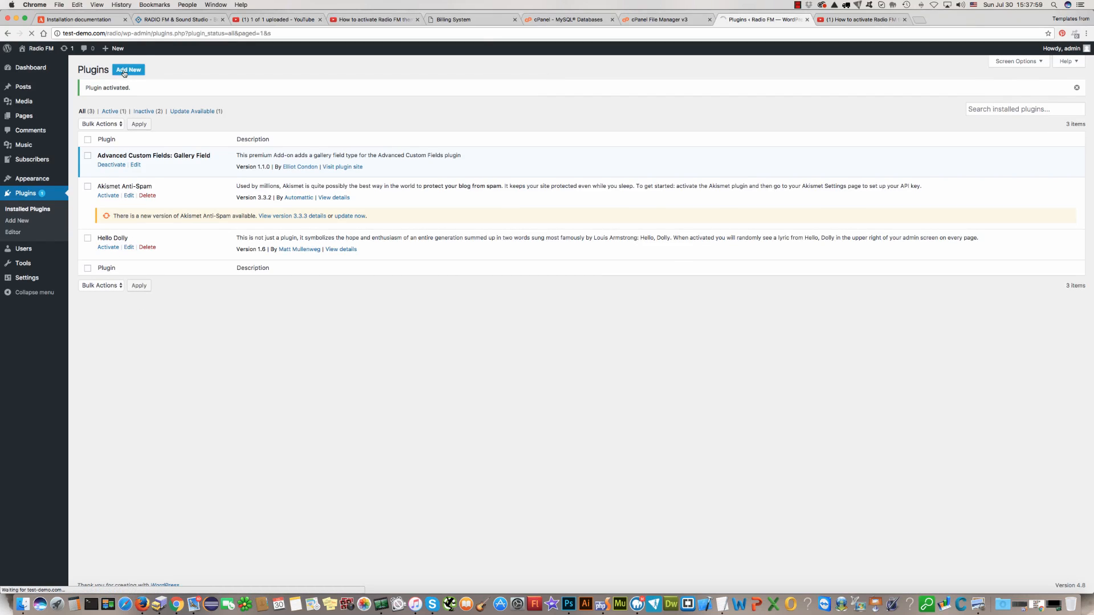
{"action": "left_click", "coordinate": [128, 69]}
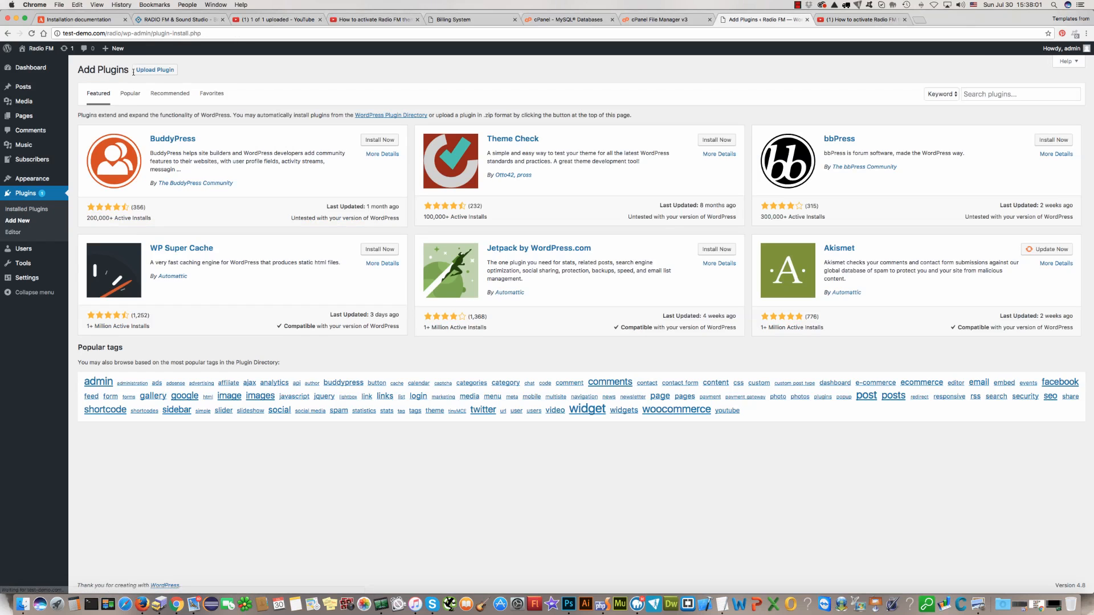
{"action": "left_click", "coordinate": [153, 69]}
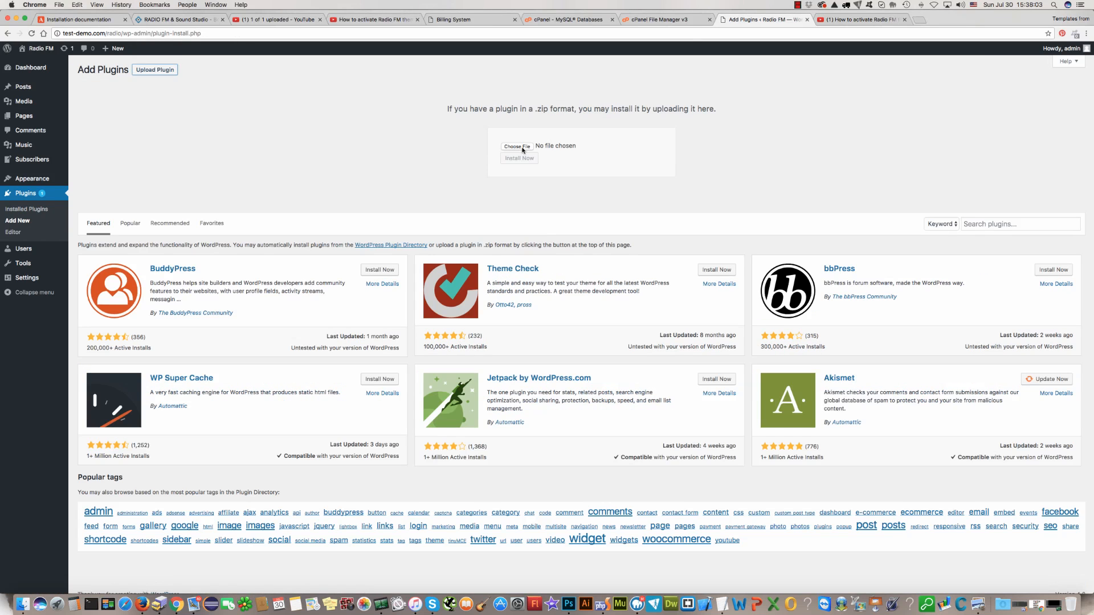
{"action": "left_click", "coordinate": [518, 145]}
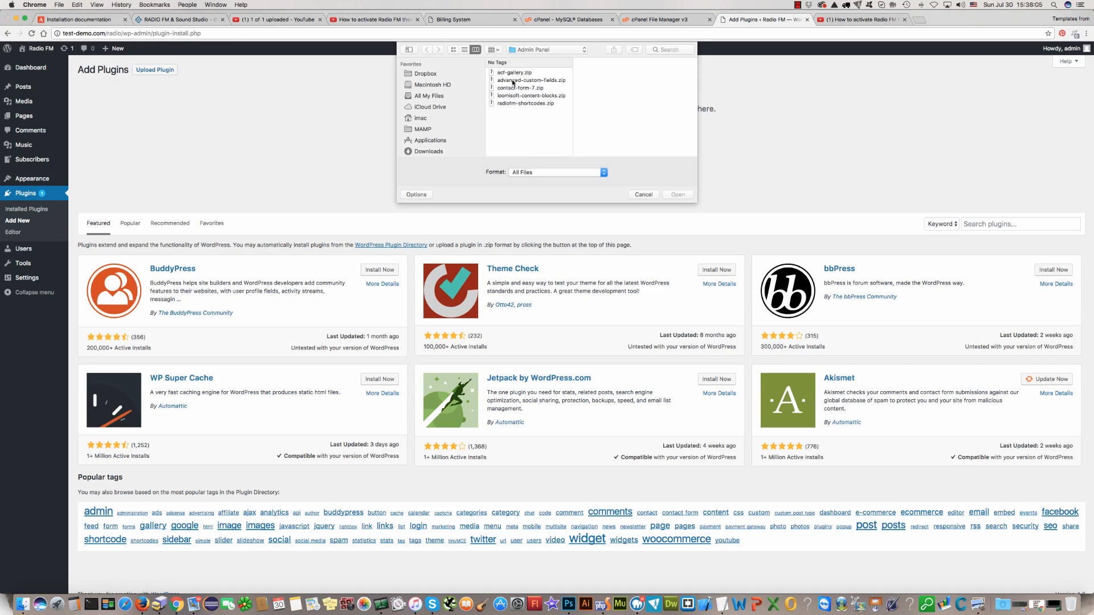
{"action": "left_click", "coordinate": [642, 193]}
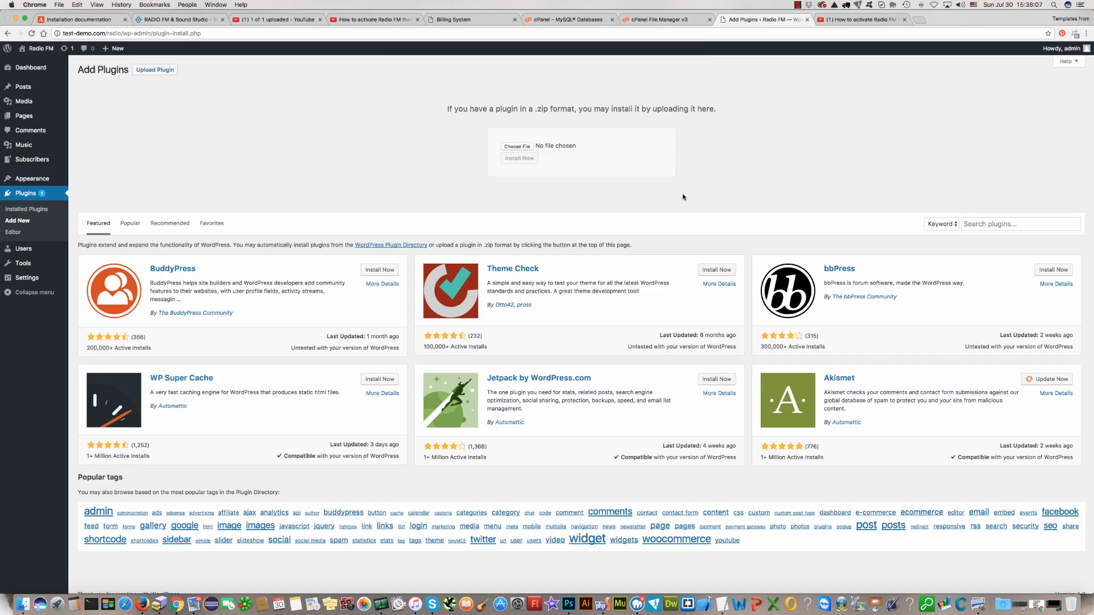
- Install and activate the Advanced Custom Fields plugin
{"action": "left_click", "coordinate": [519, 158]}
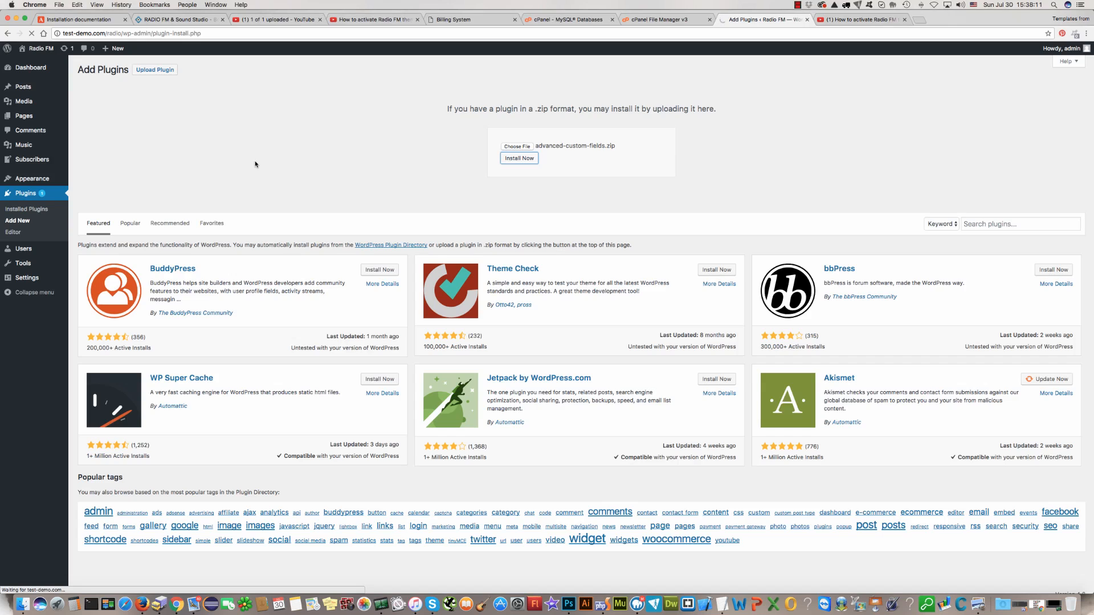
{"action": "left_click", "coordinate": [518, 157]}
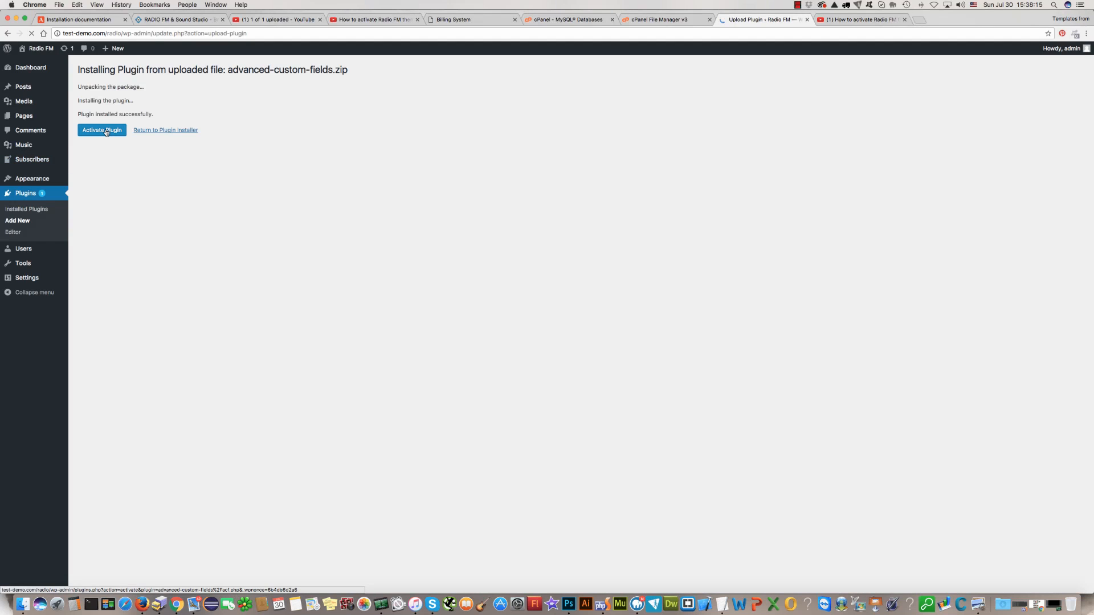
{"action": "left_click", "coordinate": [101, 130]}
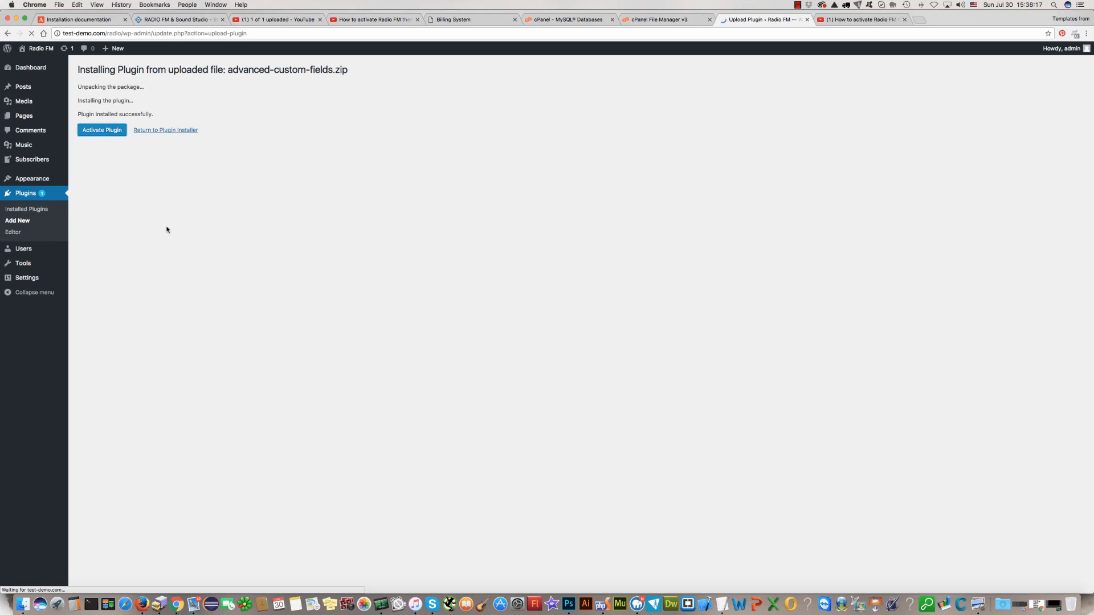
{"action": "left_click", "coordinate": [102, 130]}
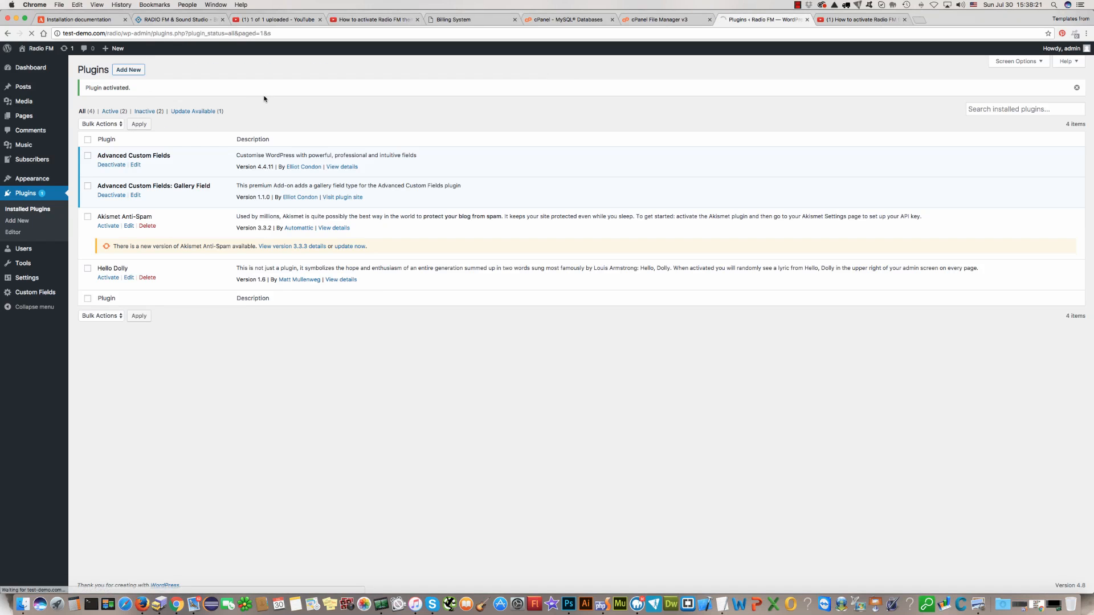
- Upload contact-form-7.zip, install it and activate Contact Form 7
{"action": "left_click", "coordinate": [17, 219]}
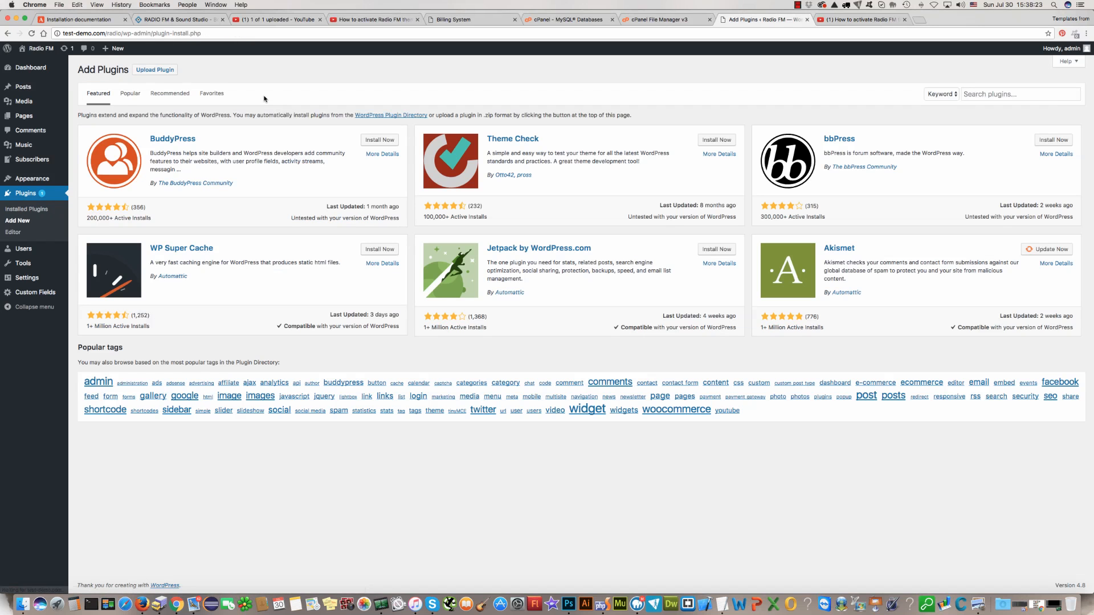
{"action": "left_click", "coordinate": [154, 69]}
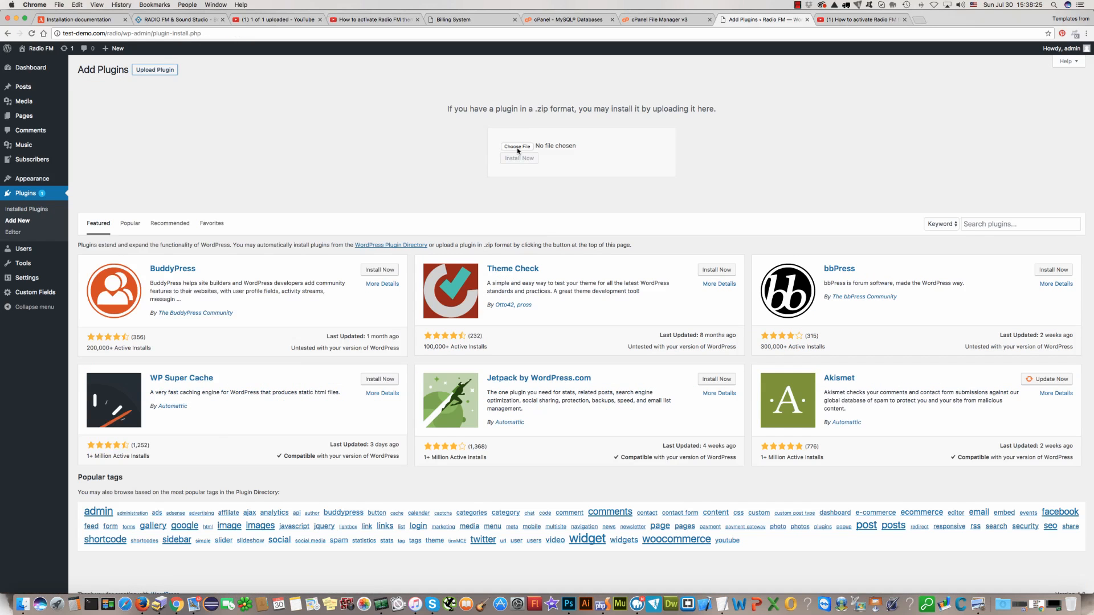
{"action": "left_click", "coordinate": [517, 146]}
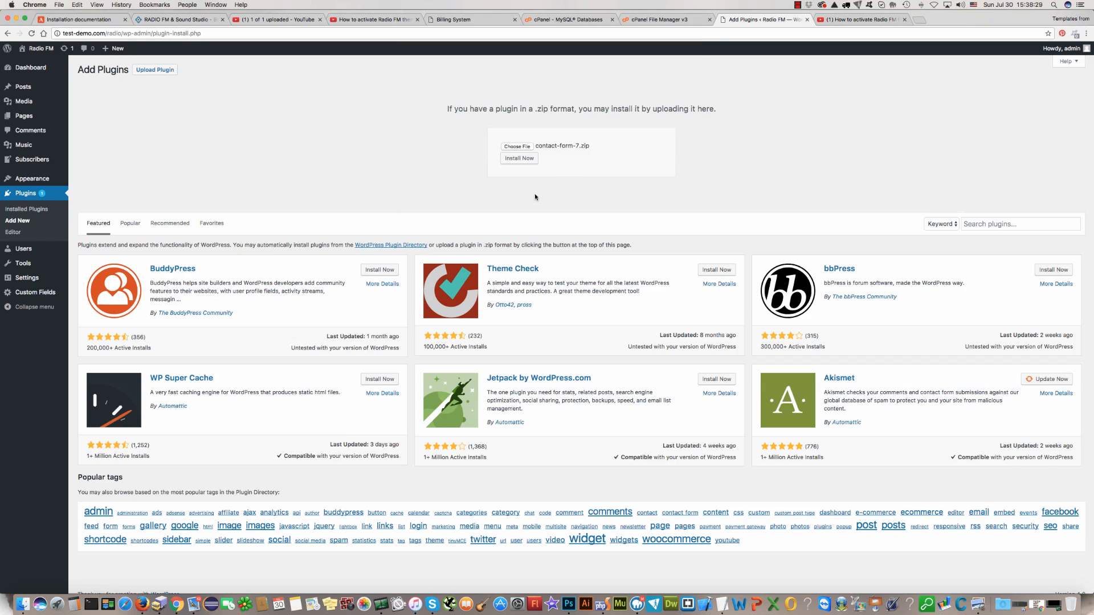
{"action": "left_click", "coordinate": [519, 159]}
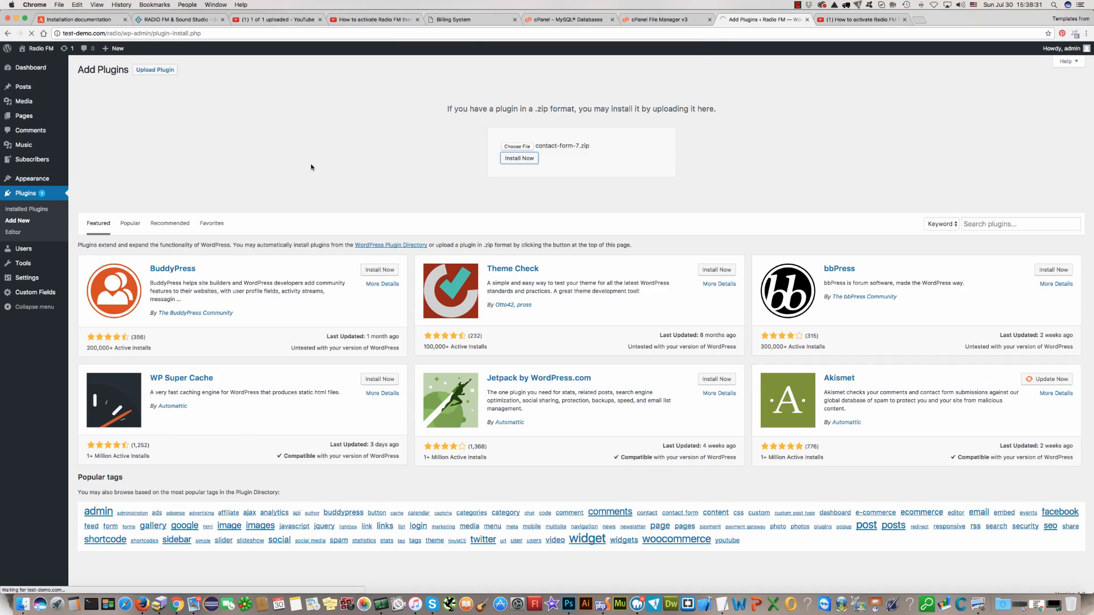
{"action": "left_click", "coordinate": [519, 157]}
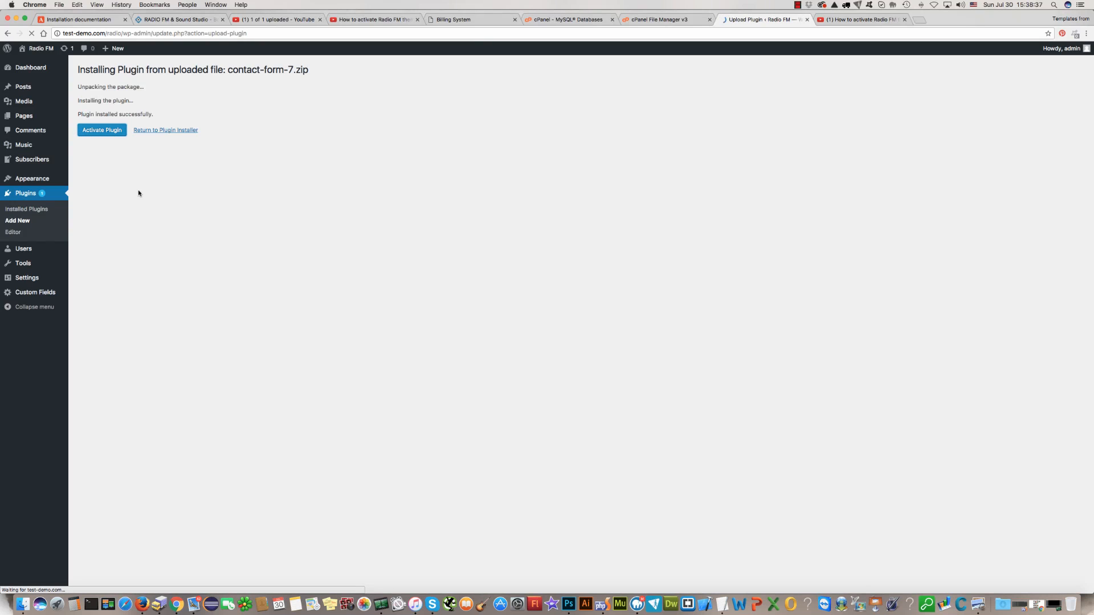
{"action": "left_click", "coordinate": [102, 130]}
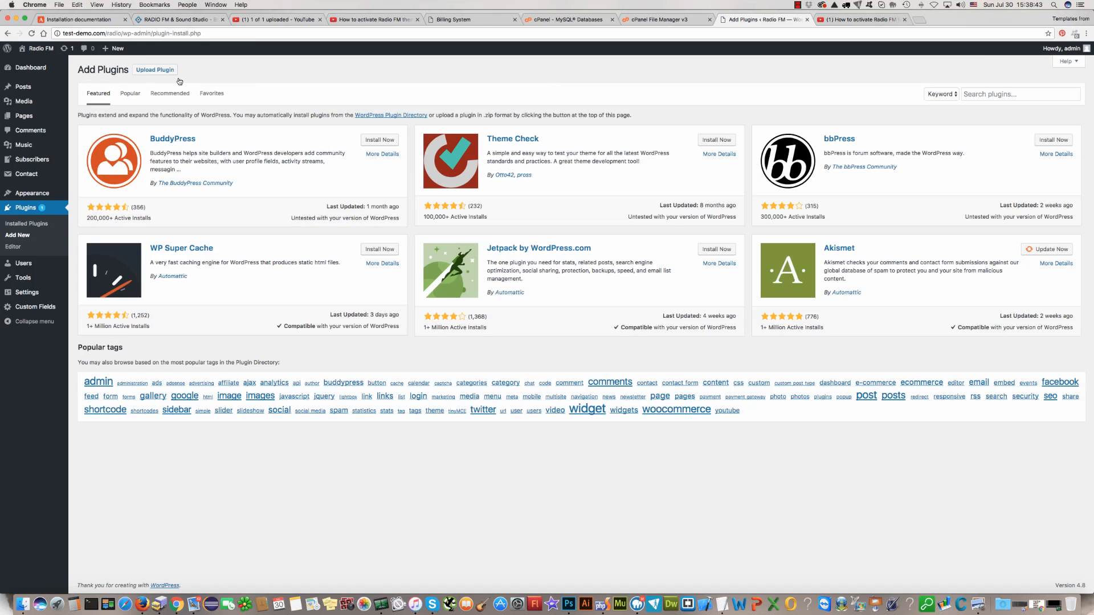
- Choose loomisoft-content-blocks.zip for plugin upload
{"action": "left_click", "coordinate": [154, 69]}
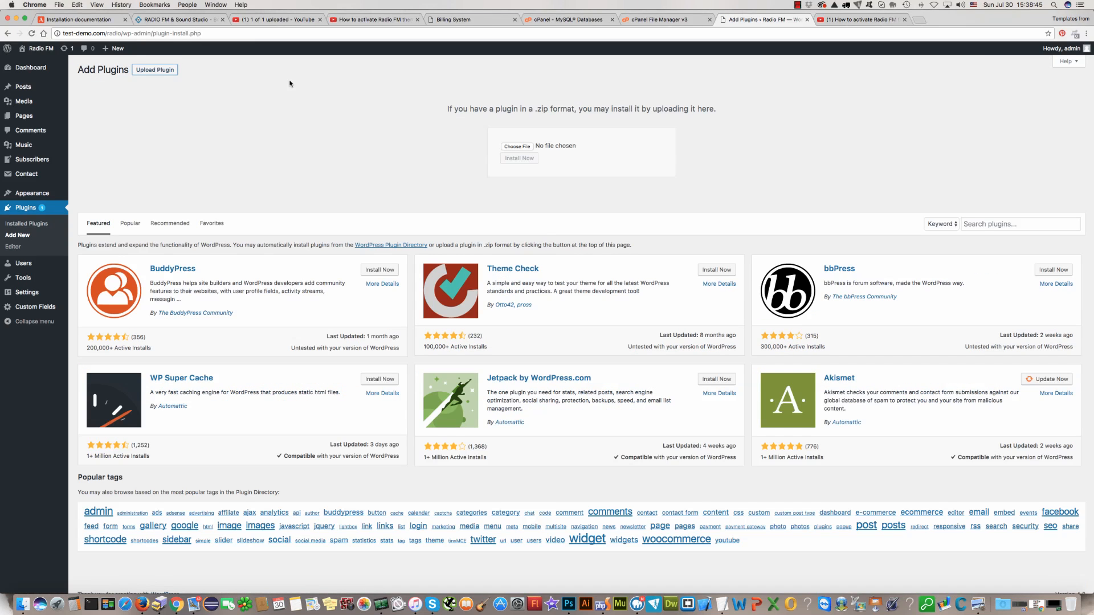
{"action": "left_click", "coordinate": [517, 147]}
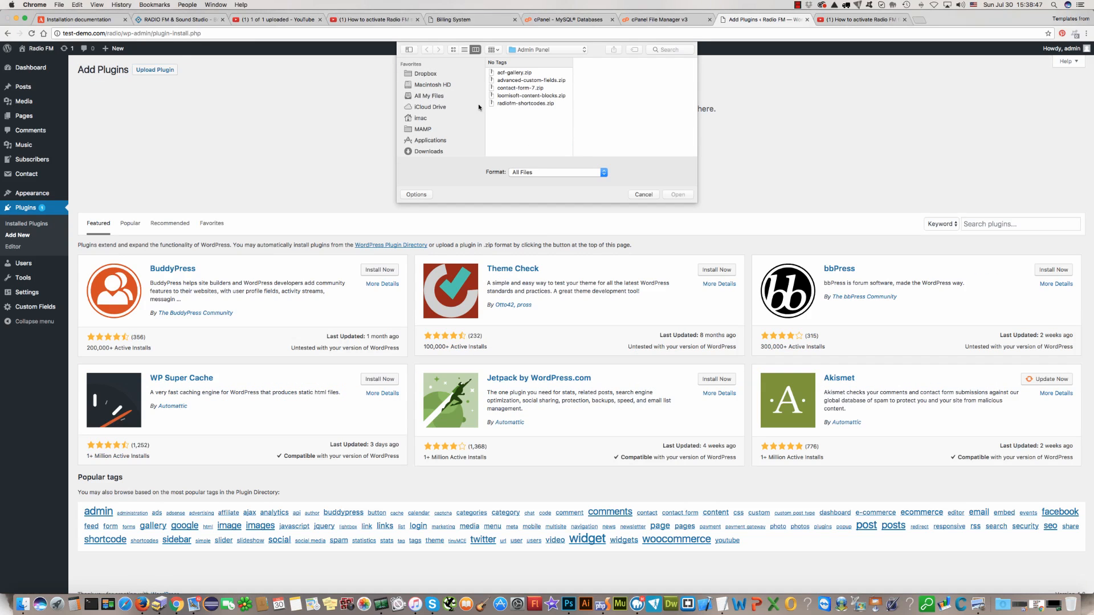
{"action": "left_click", "coordinate": [531, 95]}
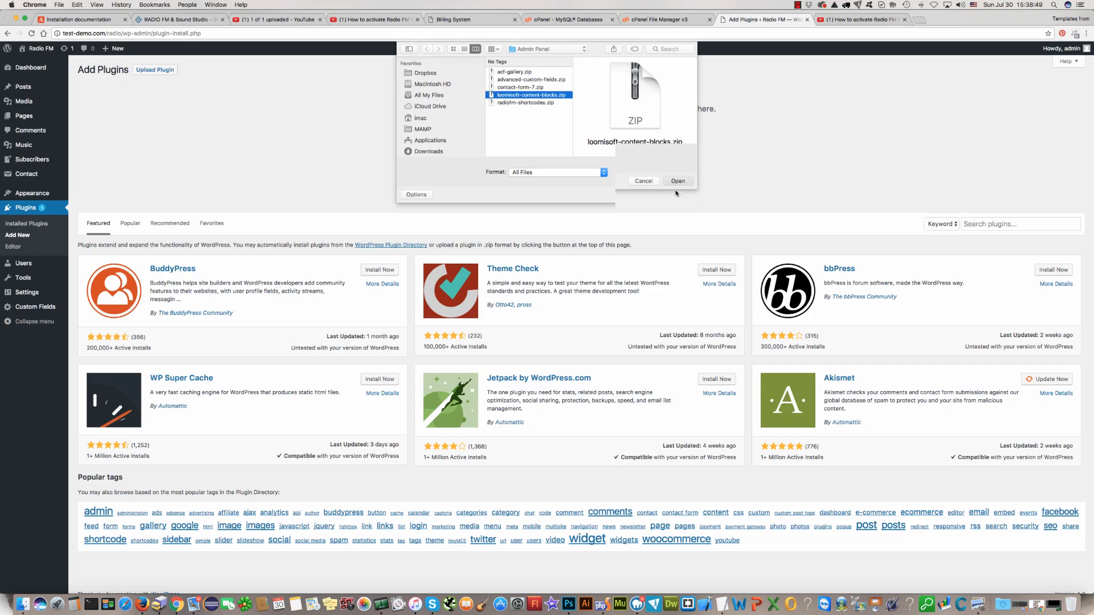
{"action": "left_click", "coordinate": [675, 181]}
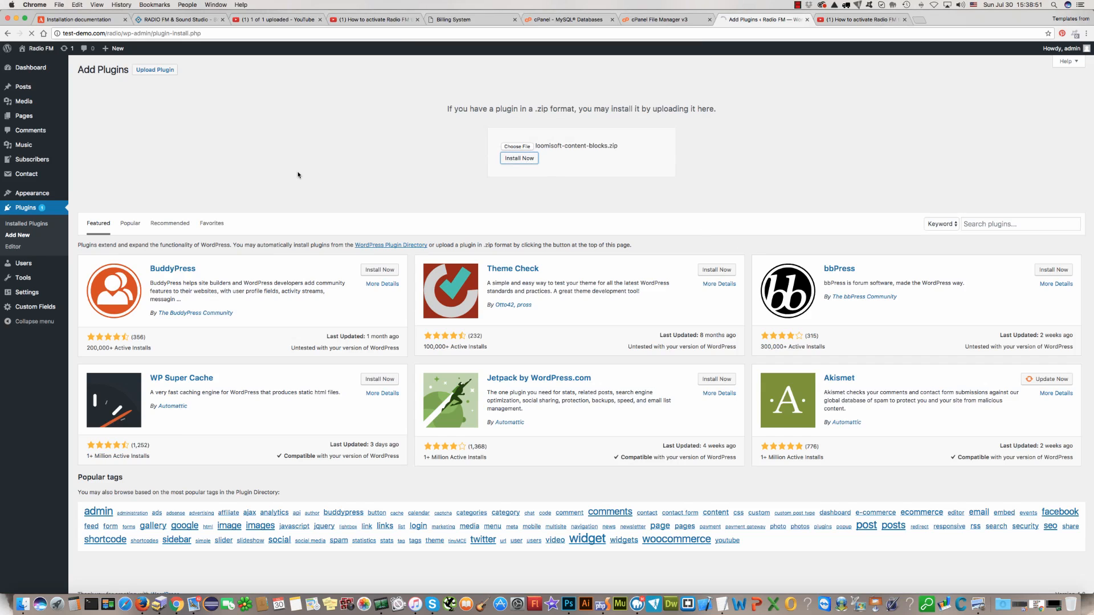
- Install and activate the Loomisoft Reusable Content & Text Blocks plugin
{"action": "left_click", "coordinate": [518, 157]}
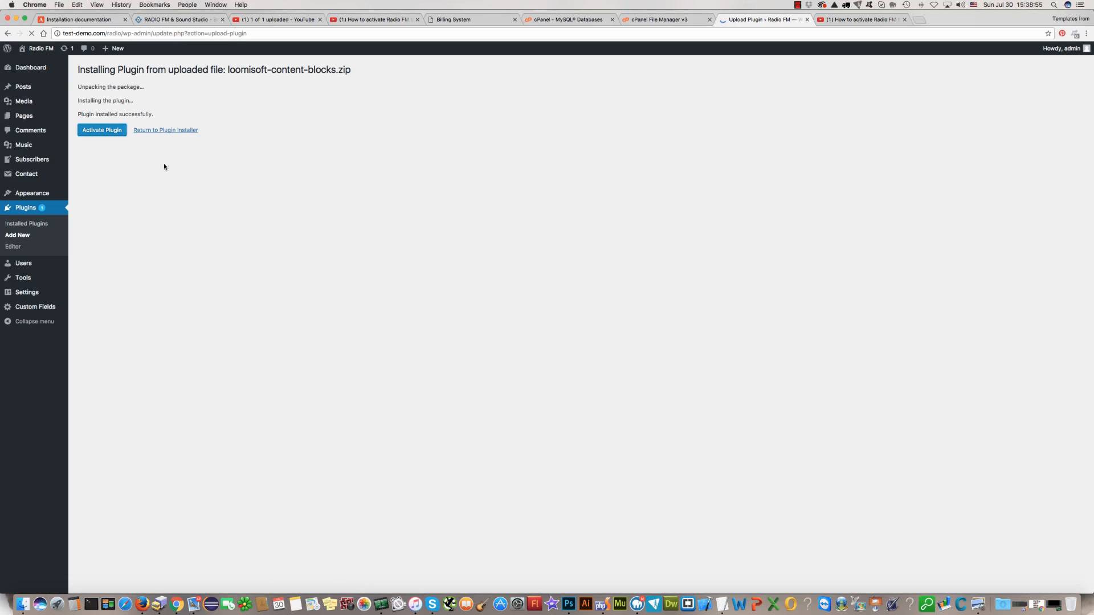
{"action": "left_click", "coordinate": [102, 130]}
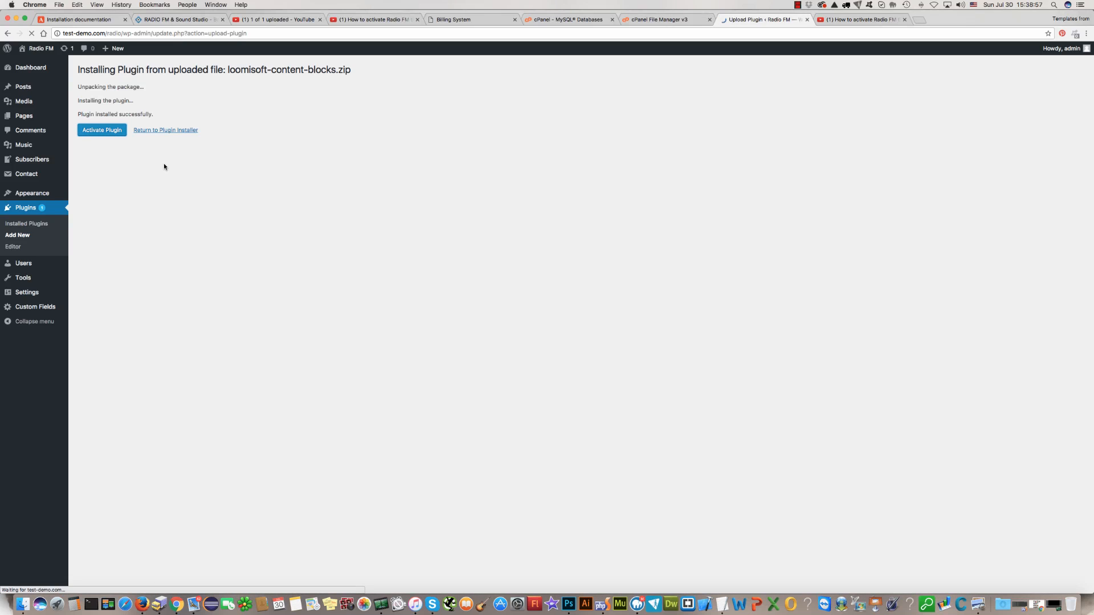
{"action": "left_click", "coordinate": [101, 130]}
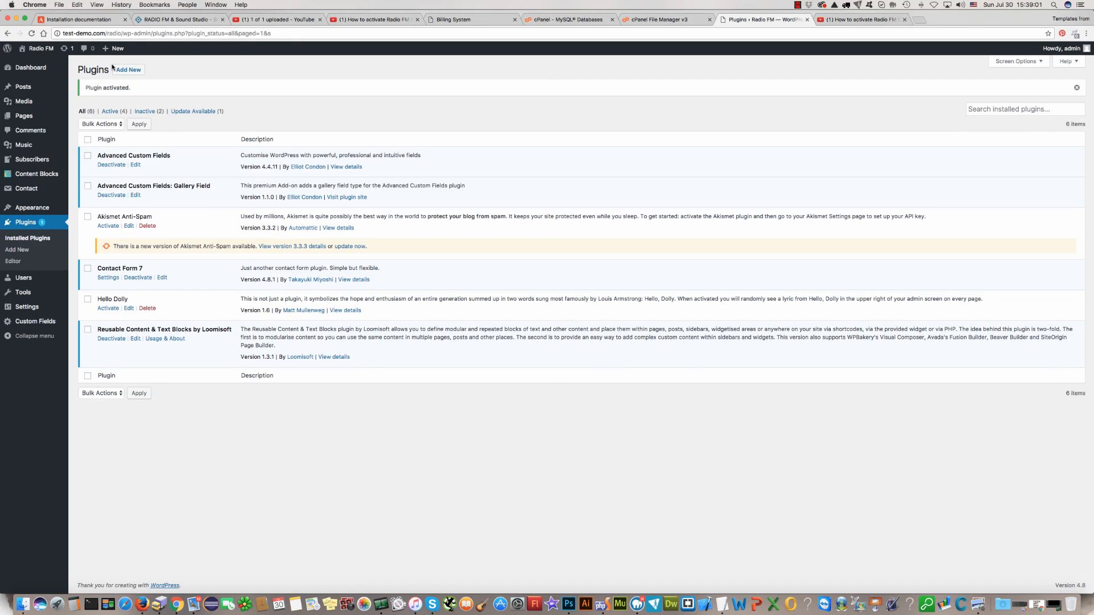
{"action": "left_click", "coordinate": [127, 69]}
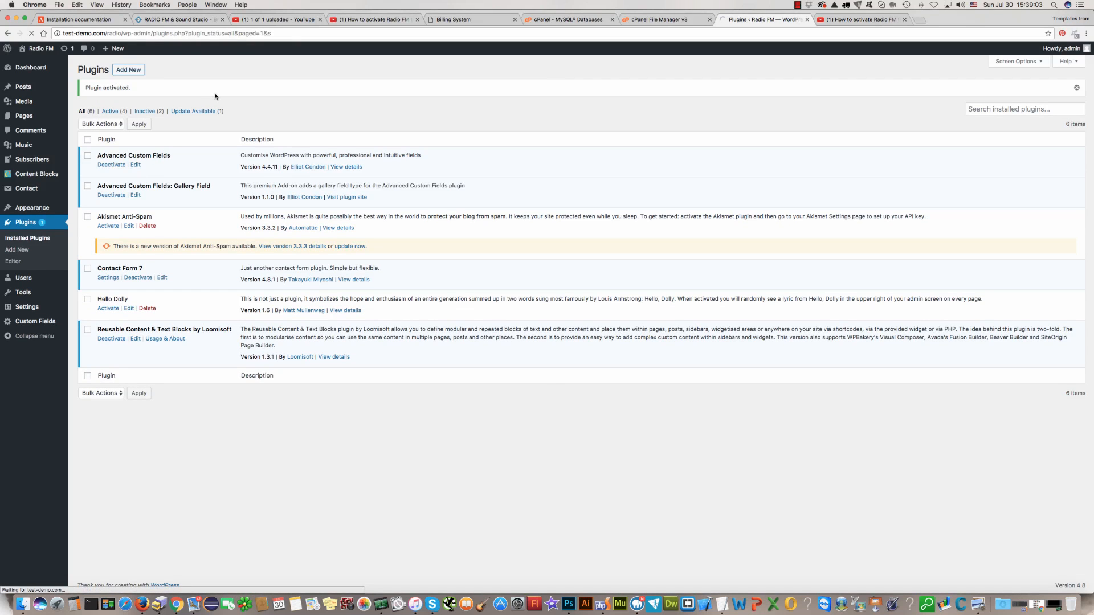
- Choose radiofm-shortcodes.zip for plugin upload
{"action": "left_click", "coordinate": [17, 249]}
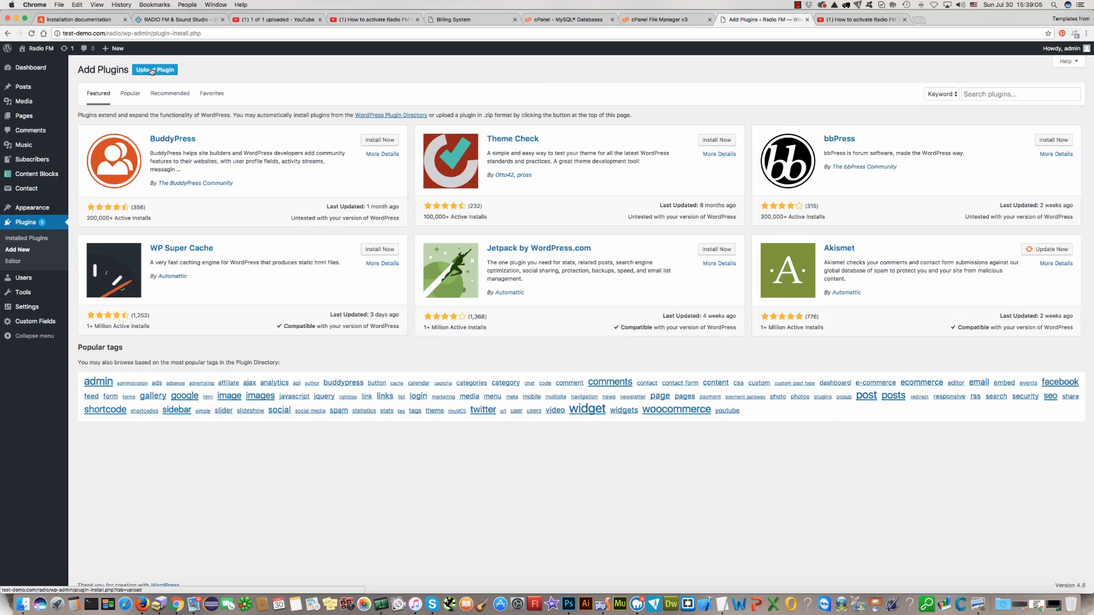
{"action": "left_click", "coordinate": [155, 69]}
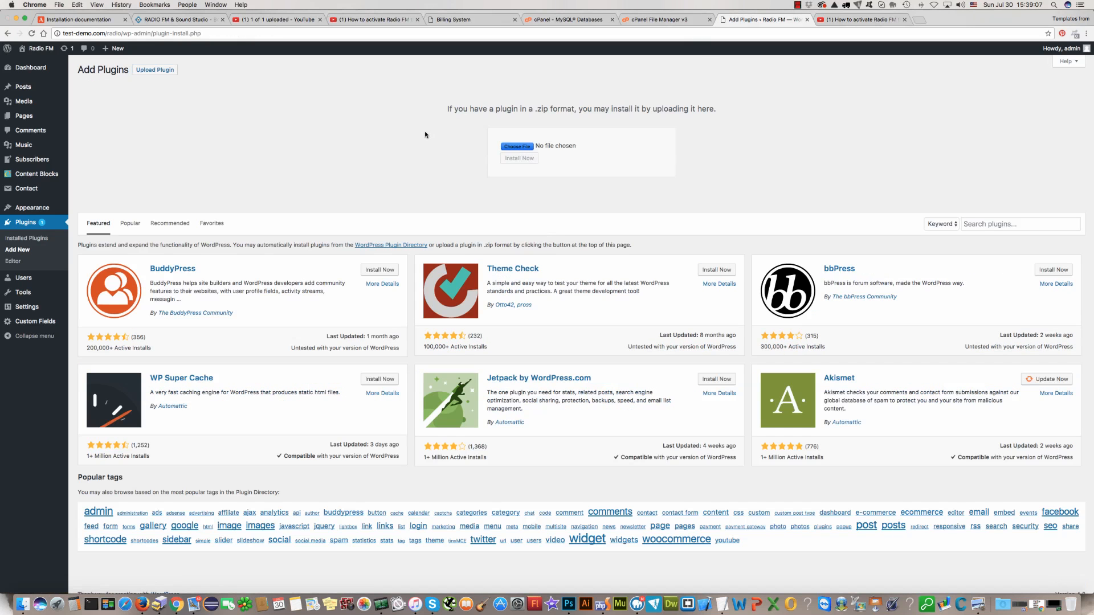
{"action": "left_click", "coordinate": [518, 146]}
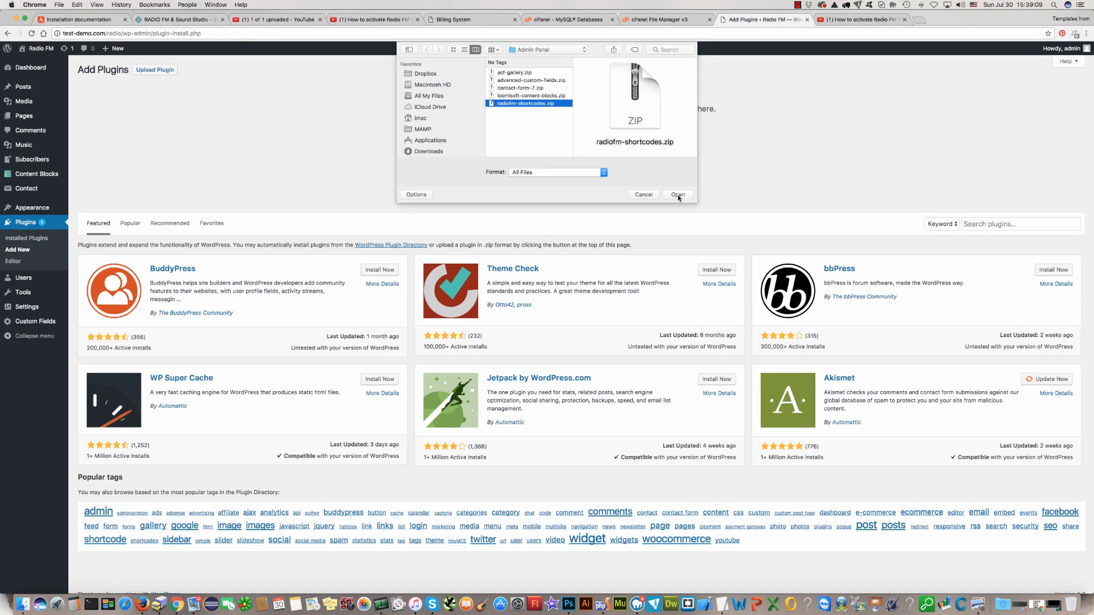
{"action": "left_click", "coordinate": [676, 195]}
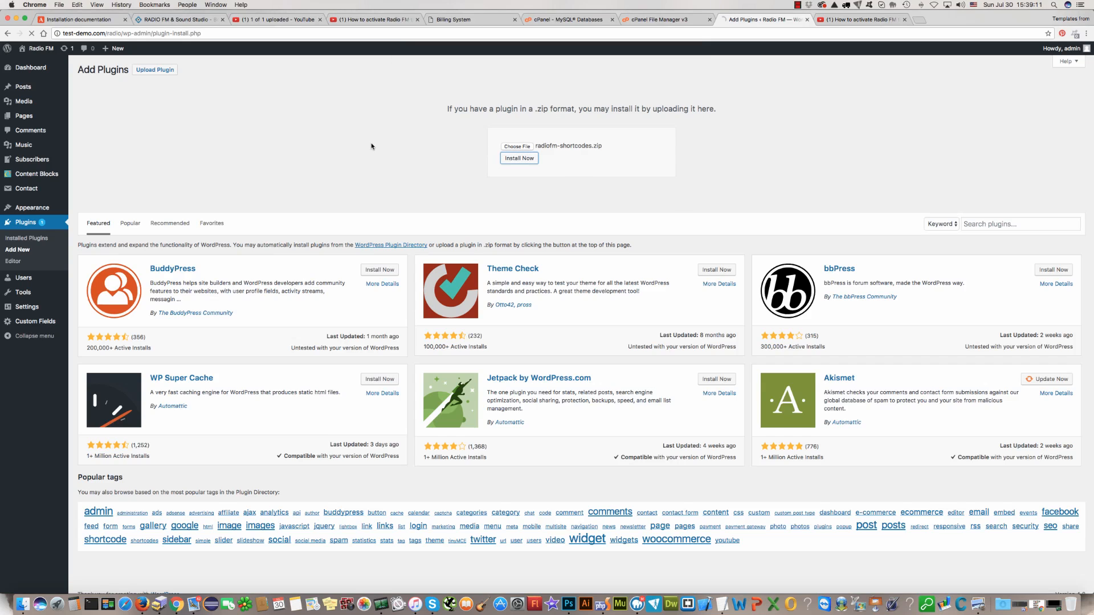
- Install and activate the Radio FM shortcodes, options, settings plugin
{"action": "left_click", "coordinate": [518, 157]}
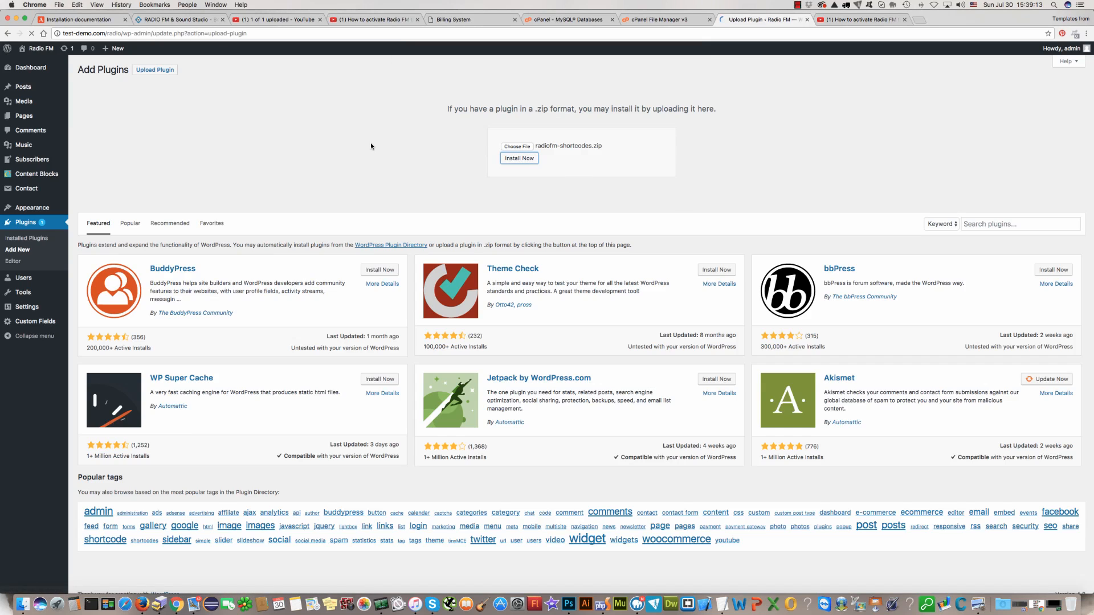
{"action": "left_click", "coordinate": [518, 157]}
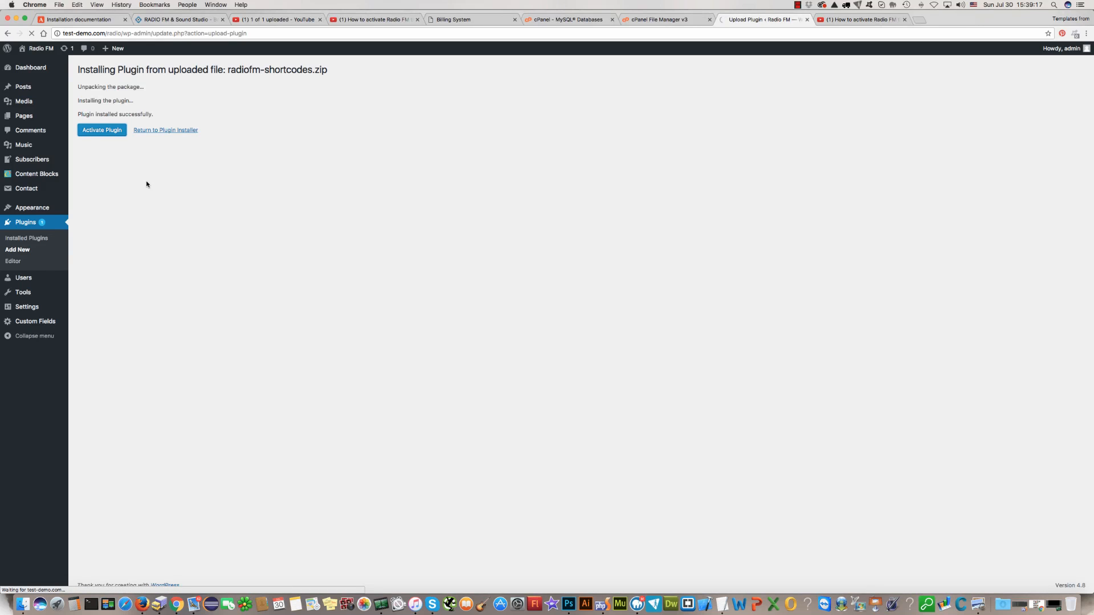
{"action": "left_click", "coordinate": [101, 130]}
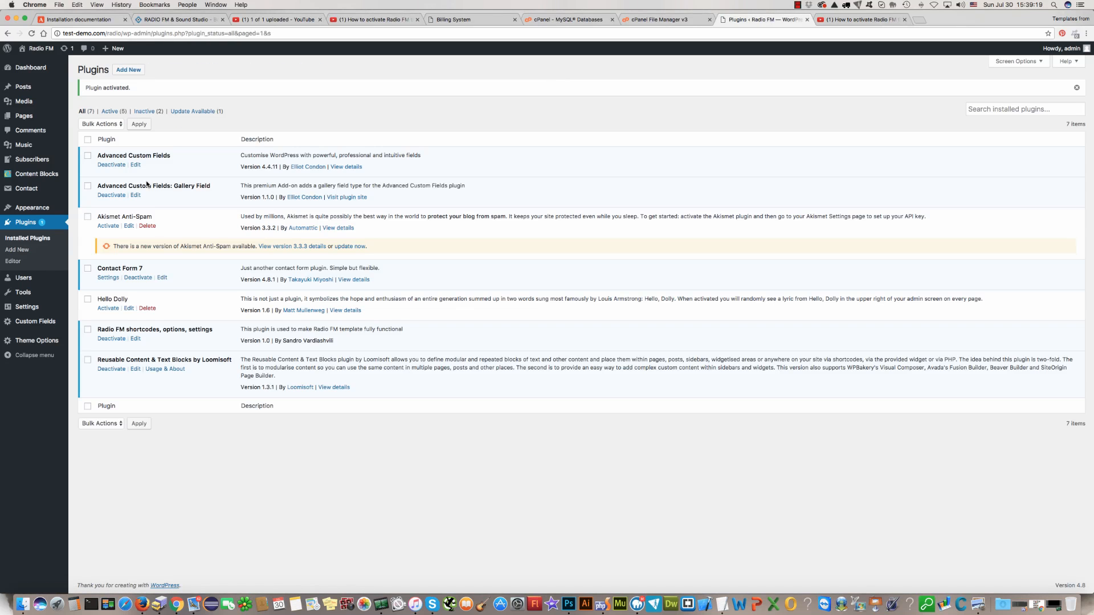
{"action": "mouse_move", "coordinate": [160, 243]}
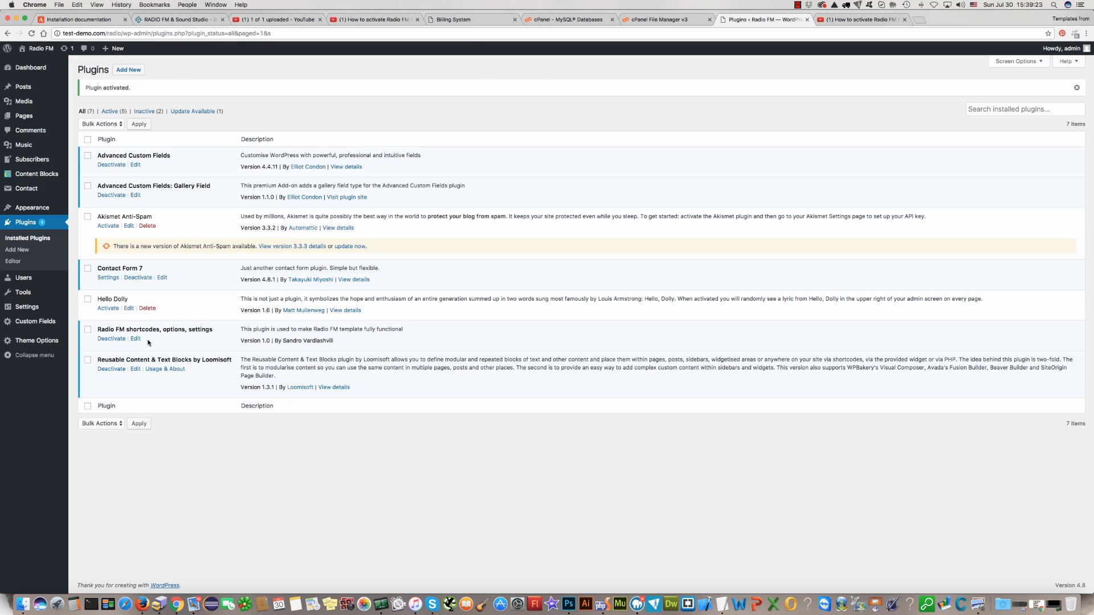
{"action": "mouse_move", "coordinate": [350, 246]}
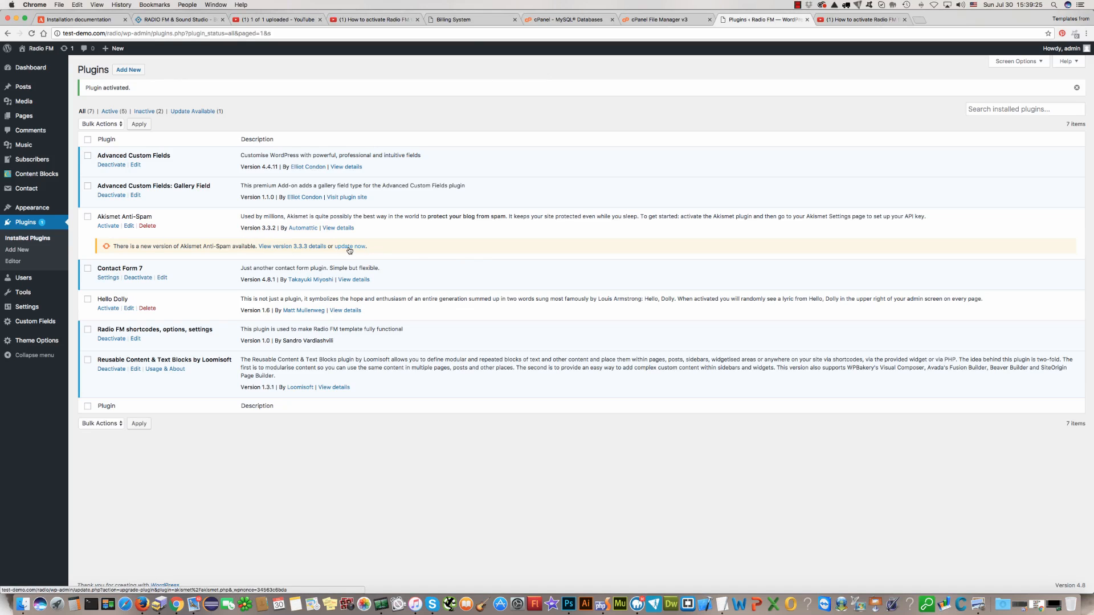
{"action": "mouse_move", "coordinate": [31, 207]}
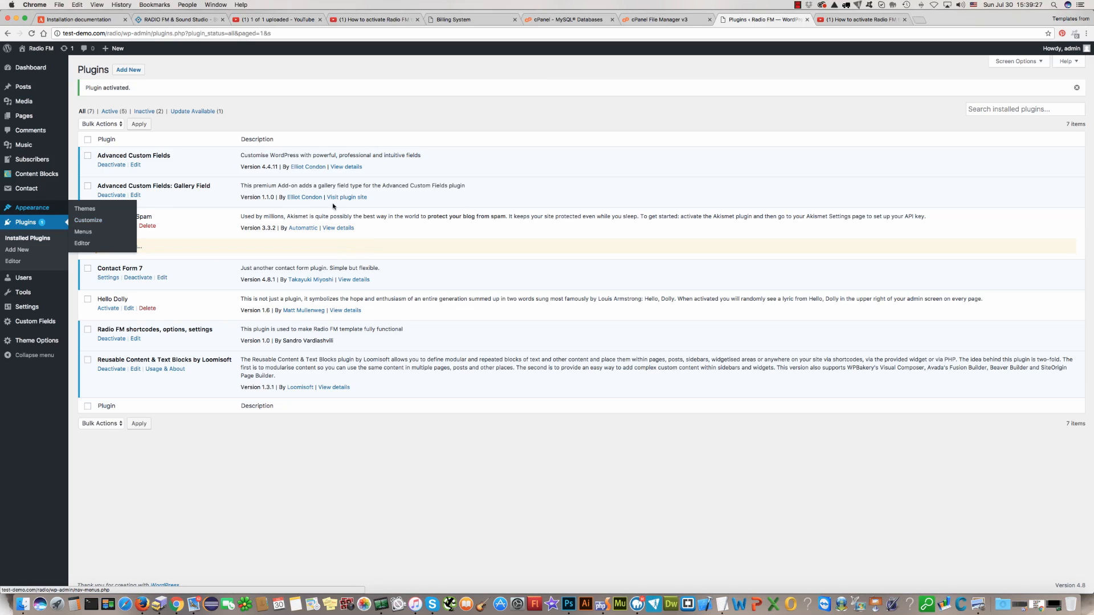